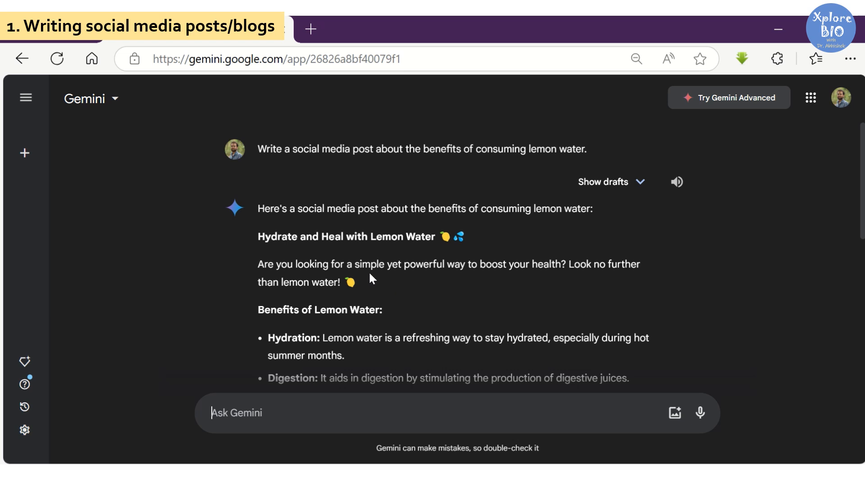
Publish the lemon water post and scroll the feed to its glass-of-lemon-water photo.
scroll("down", 3)
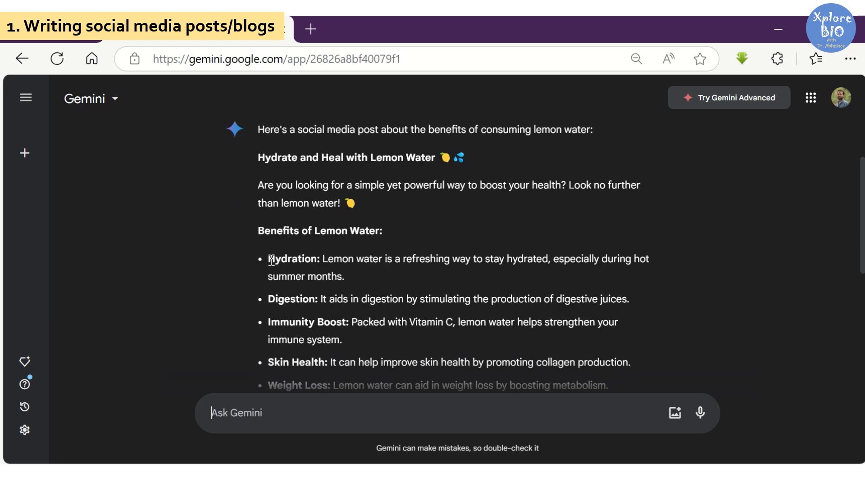
scroll("down", 3)
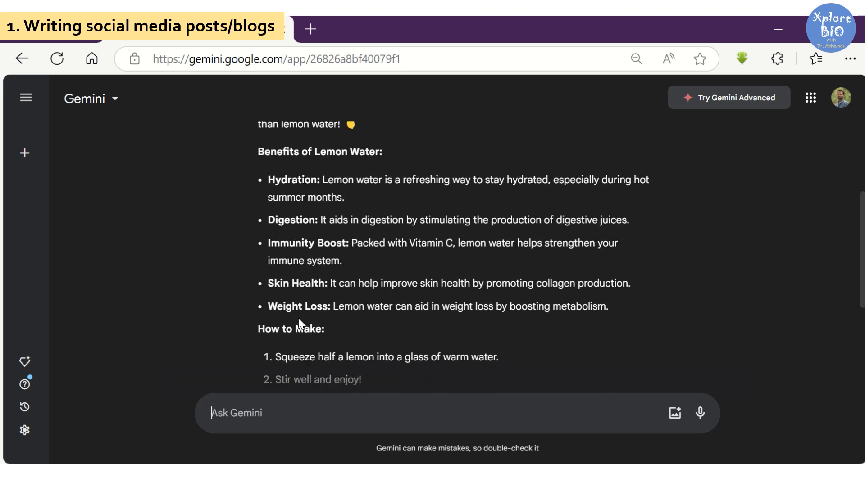
scroll("down", 3)
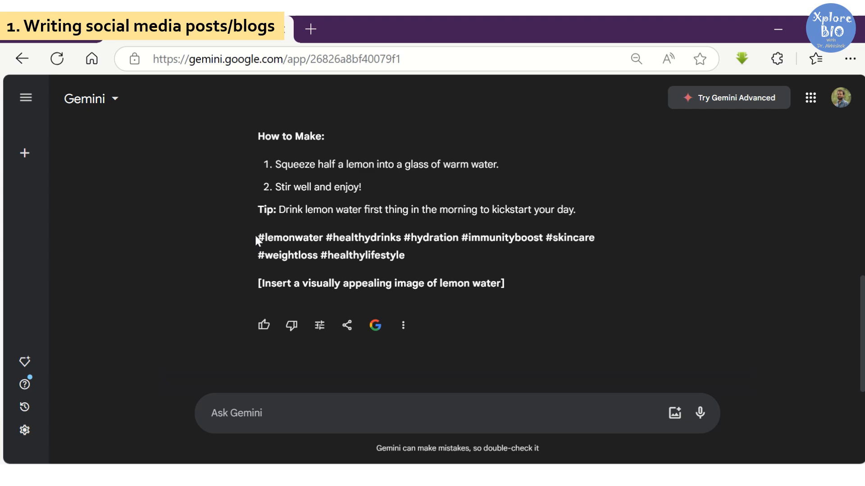
left_click(25, 97)
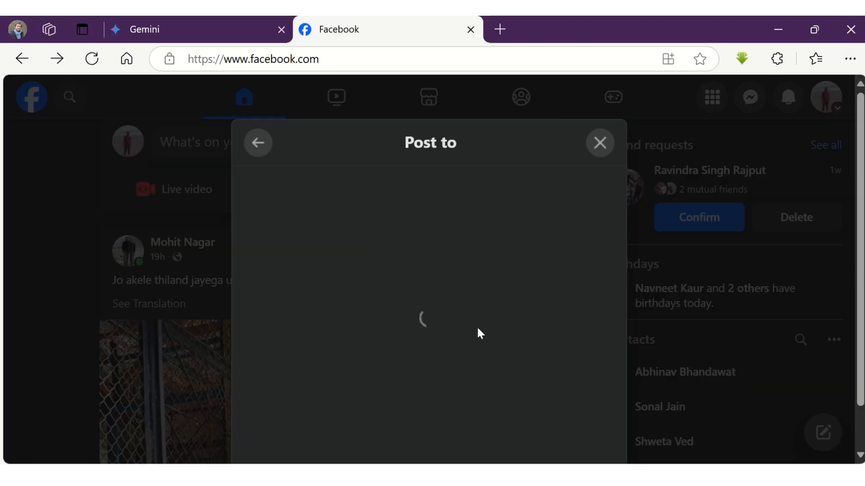
left_click(600, 143)
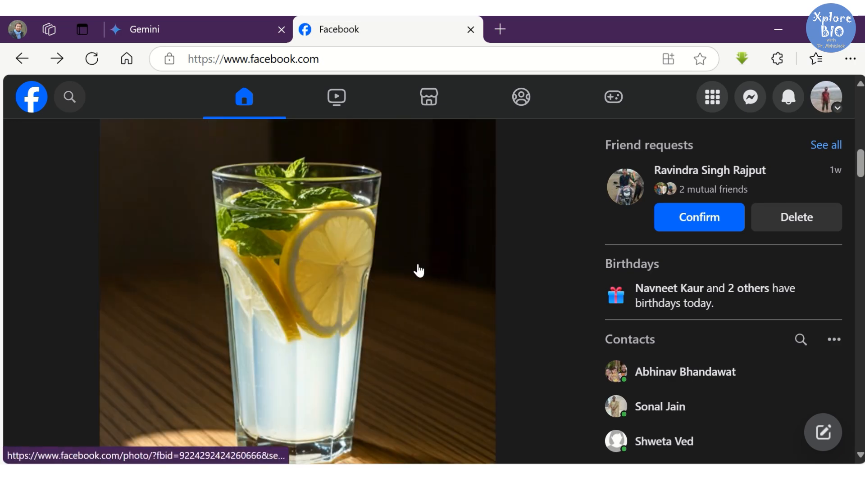
scroll("down", 3)
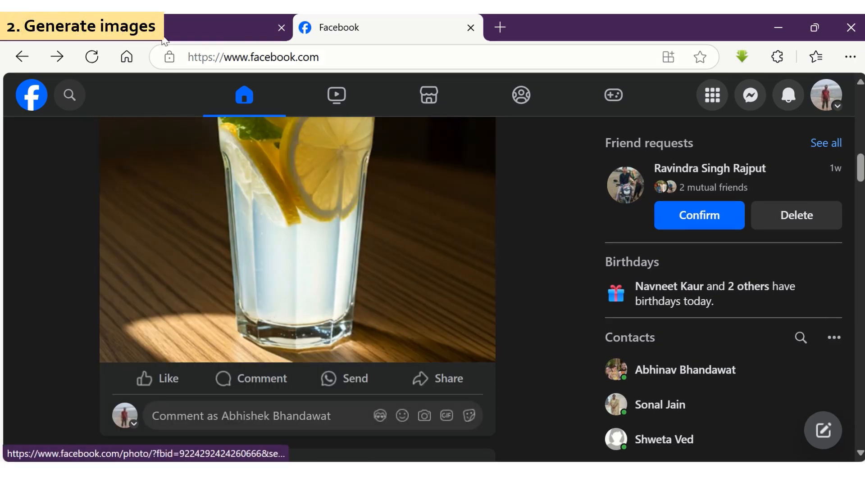
Return to the Gemini chat showing the 'Hydrate and Heal with Lemon Water' image.
left_click(83, 26)
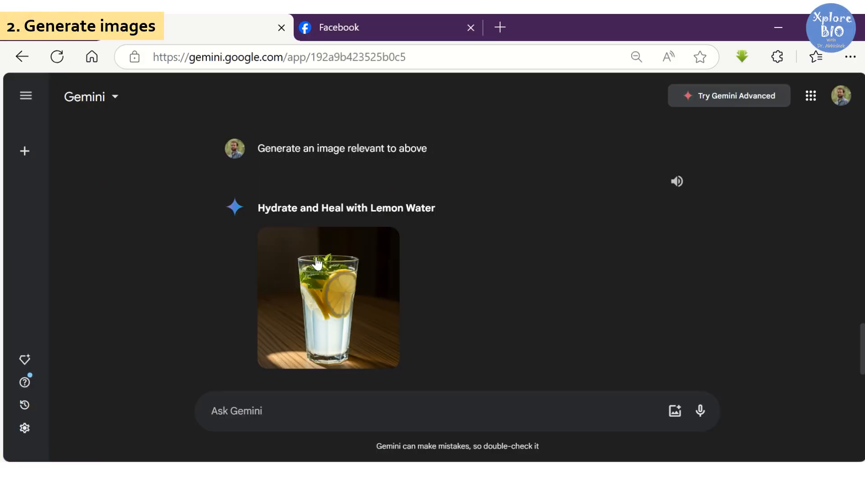
mouse_move(381, 245)
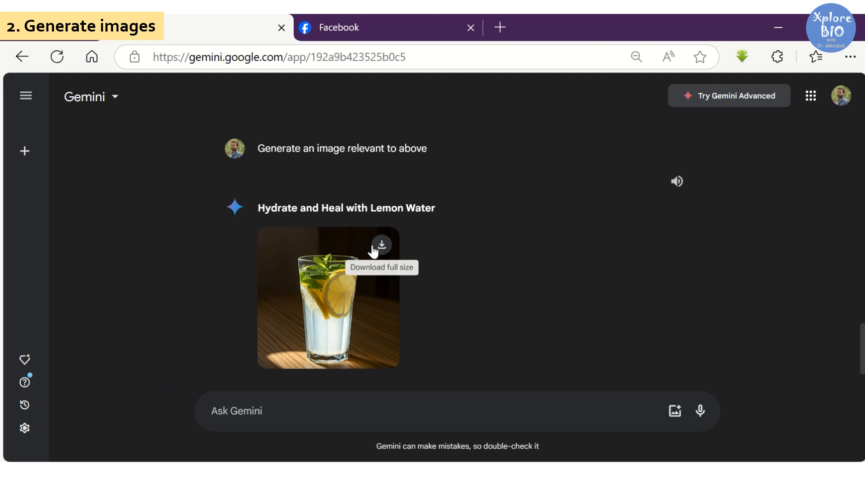
mouse_move(369, 254)
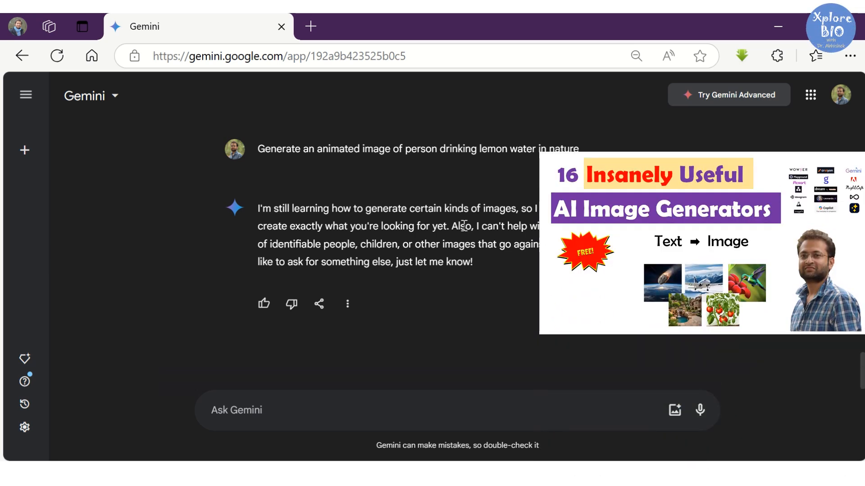
mouse_move(504, 244)
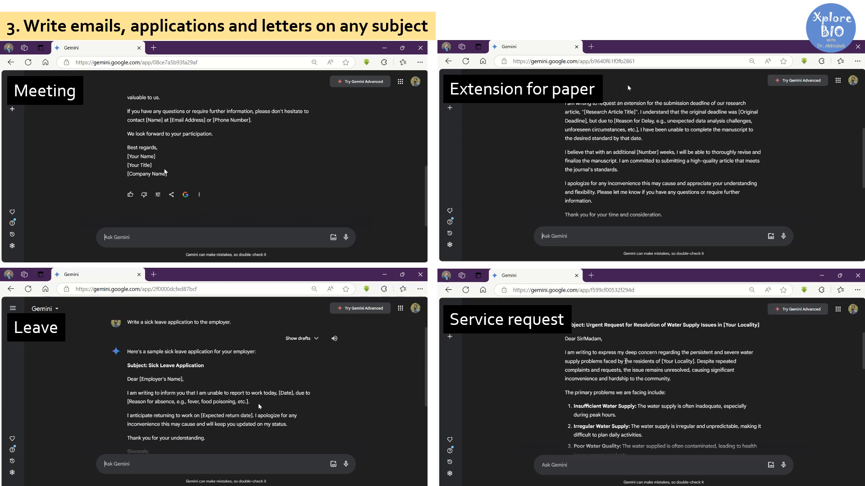
Scroll through the meeting, paper extension, sick leave and water supply complaint drafts.
scroll("down", 3)
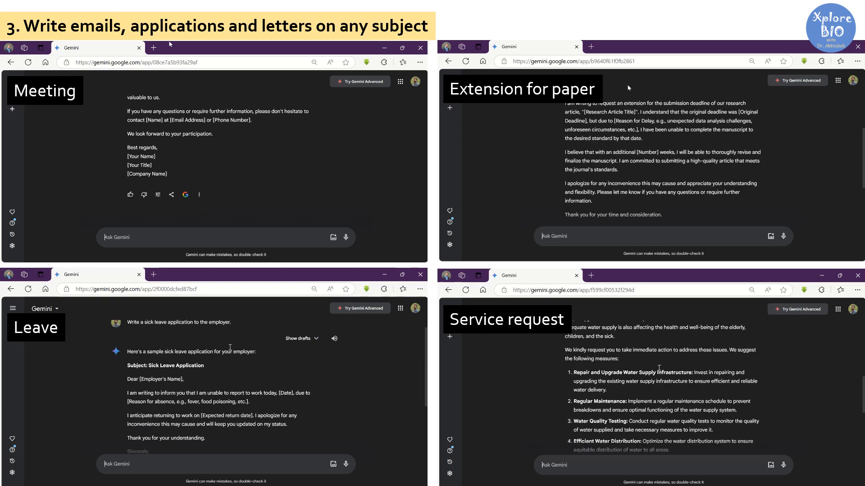
scroll("down", 3)
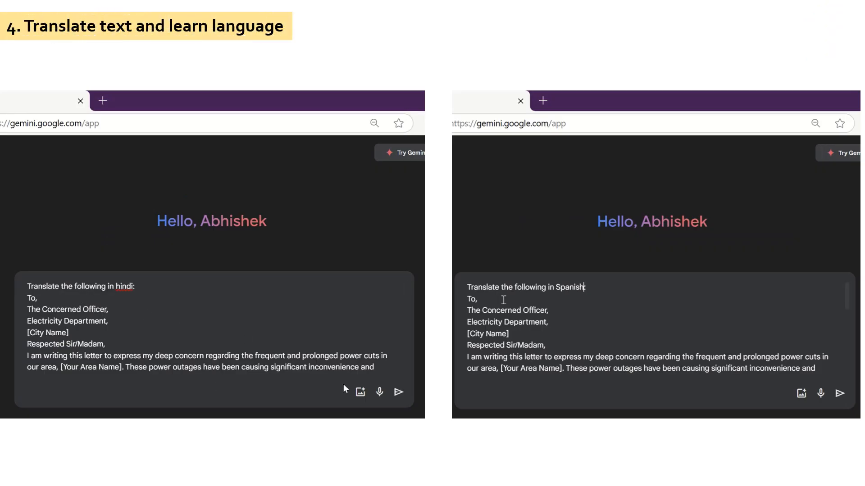
Submit the power cut complaint letter for translation into Hindi and Spanish.
left_click(398, 393)
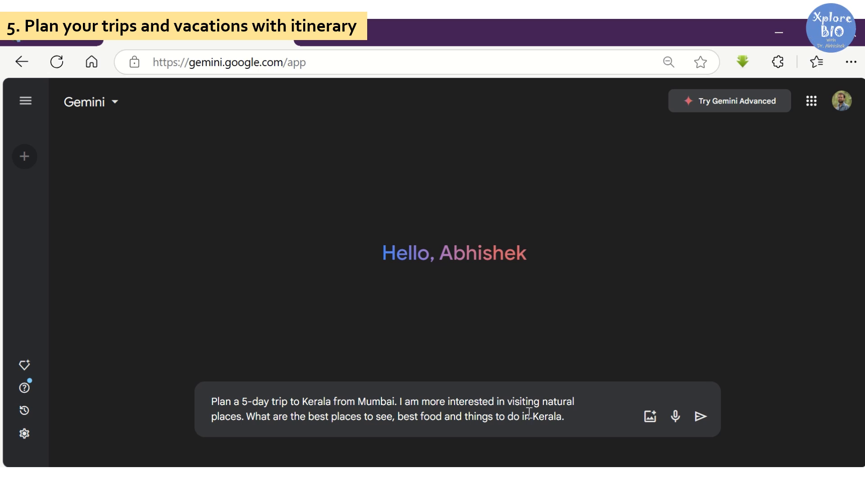
mouse_move(700, 417)
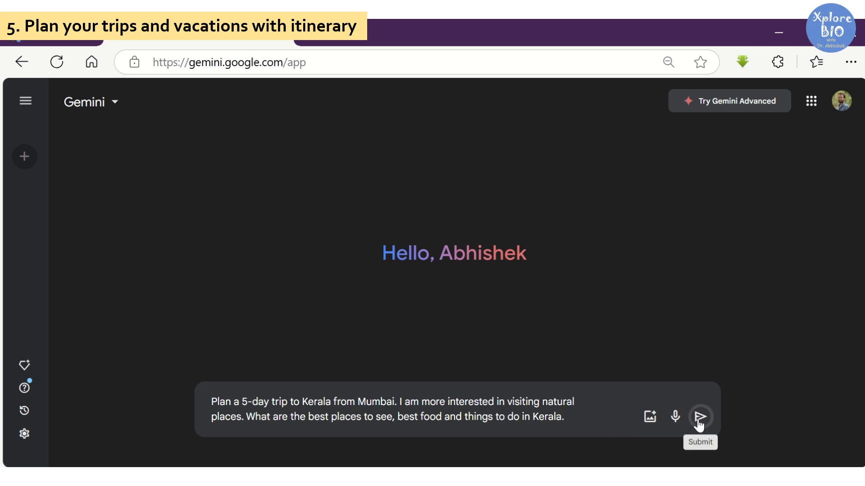
Submit the 5-day Kerala trip prompt from Mumbai covering nature, food and activities.
left_click(700, 416)
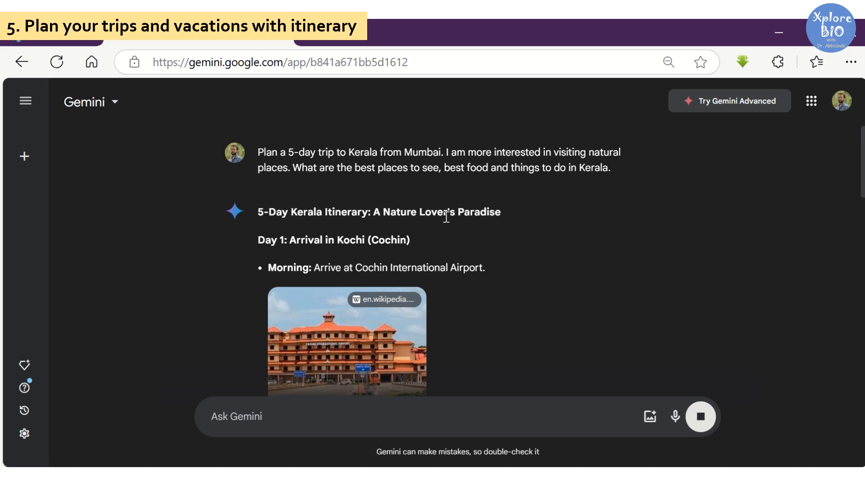
scroll("down", 3)
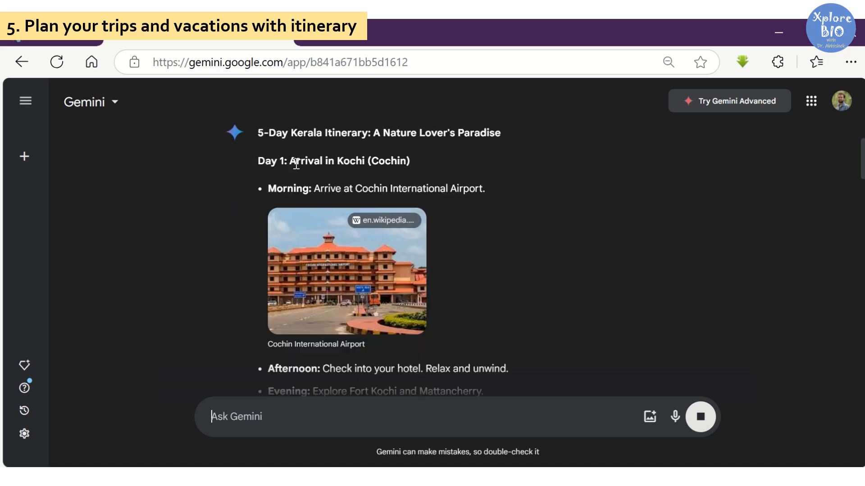
scroll("down", 3)
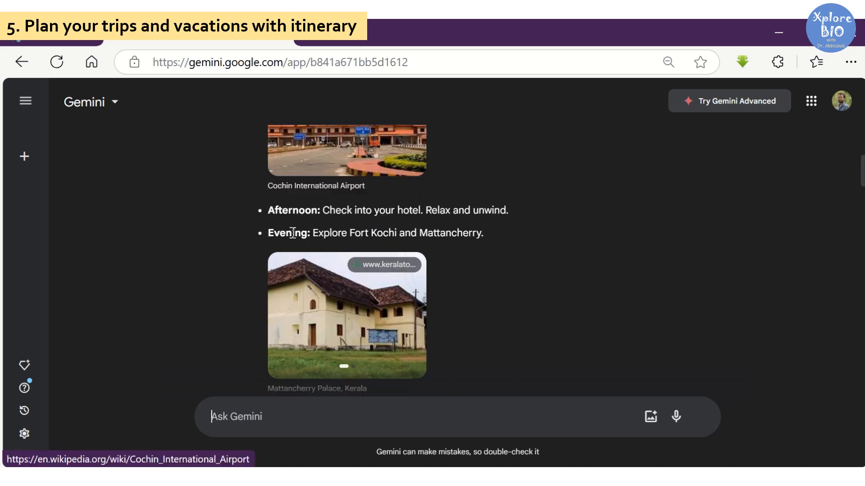
scroll("down", 3)
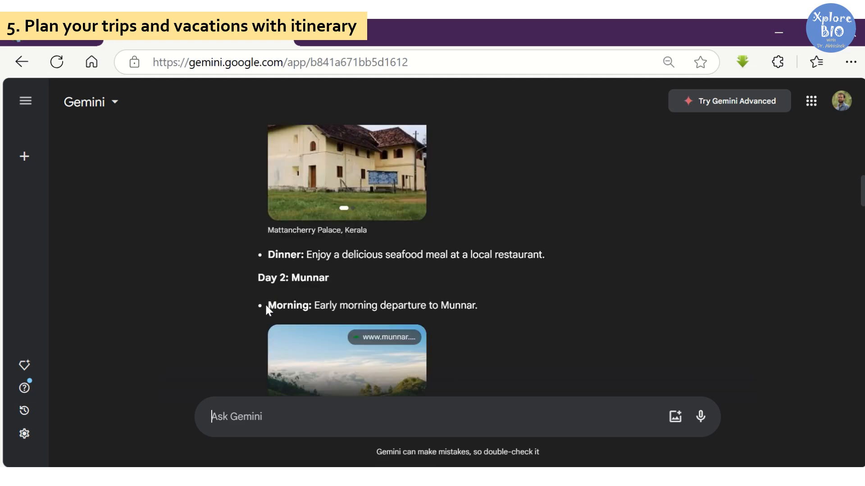
scroll("down", 3)
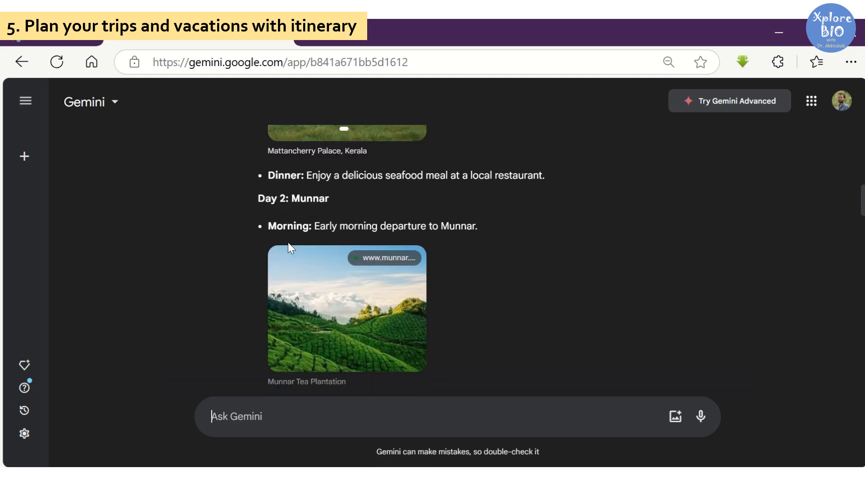
scroll("down", 3)
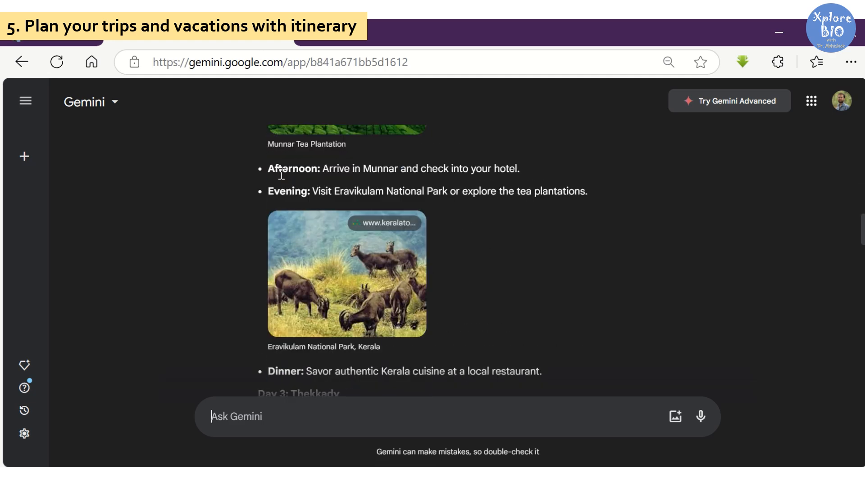
scroll("down", 3)
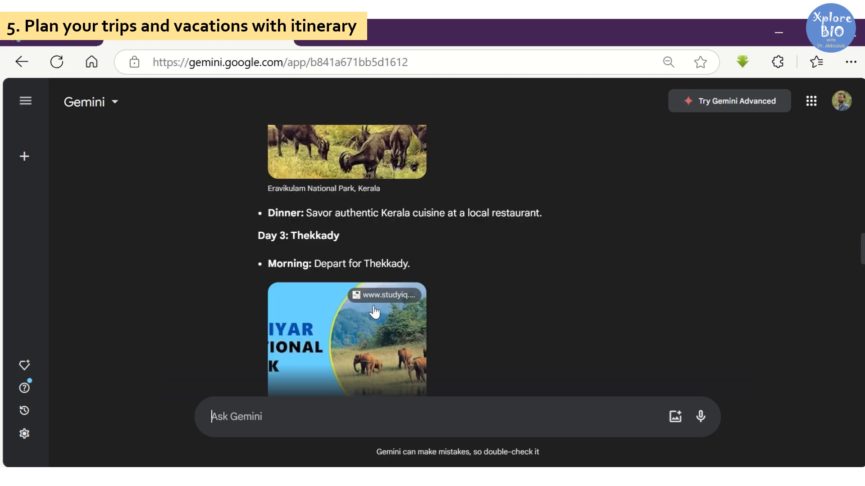
scroll("down", 3)
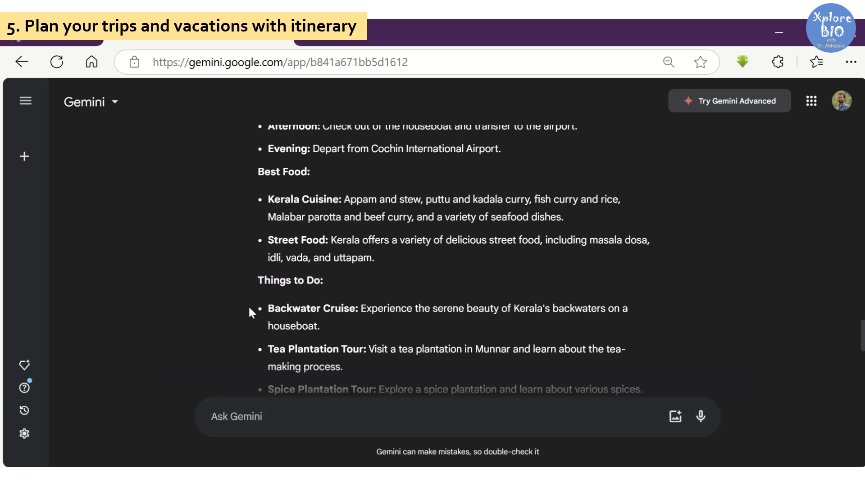
scroll("down", 3)
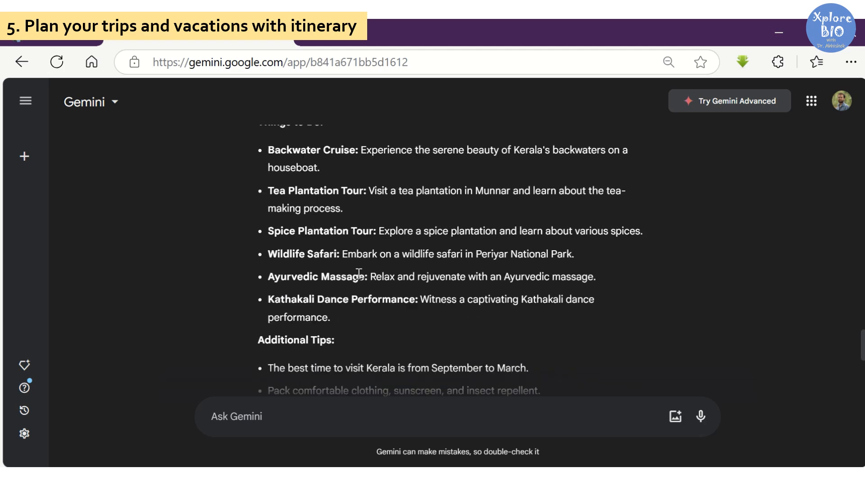
scroll("down", 3)
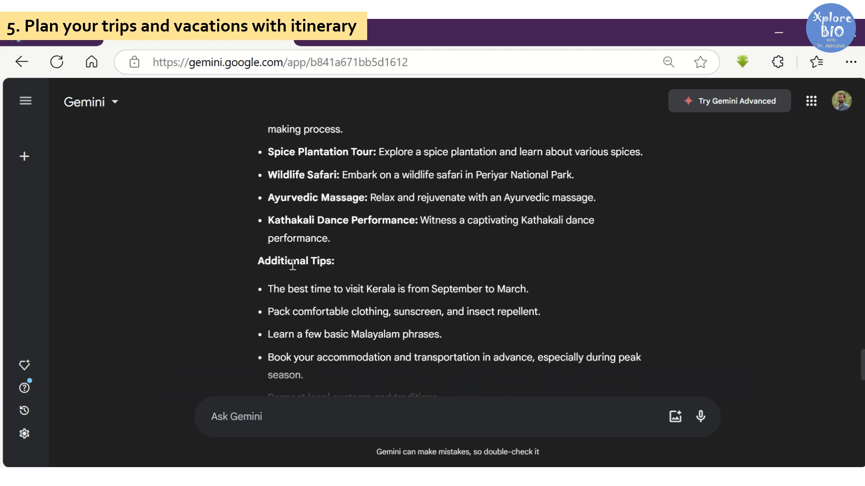
scroll("down", 3)
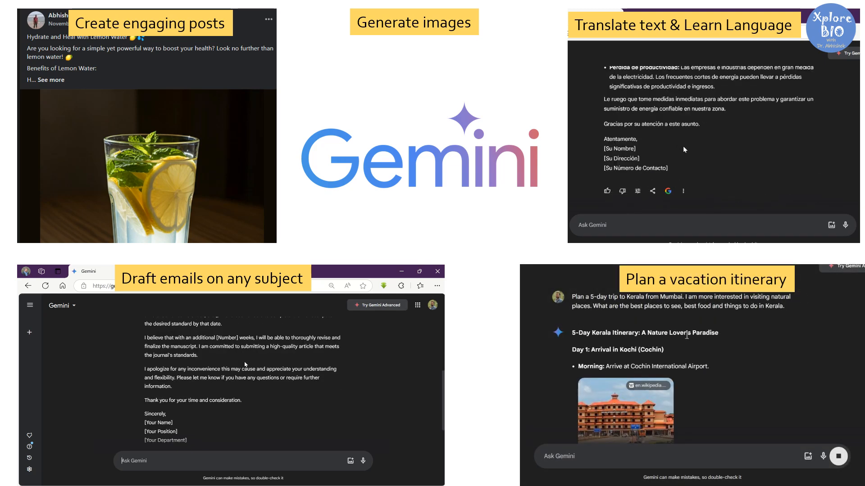
scroll("down", 3)
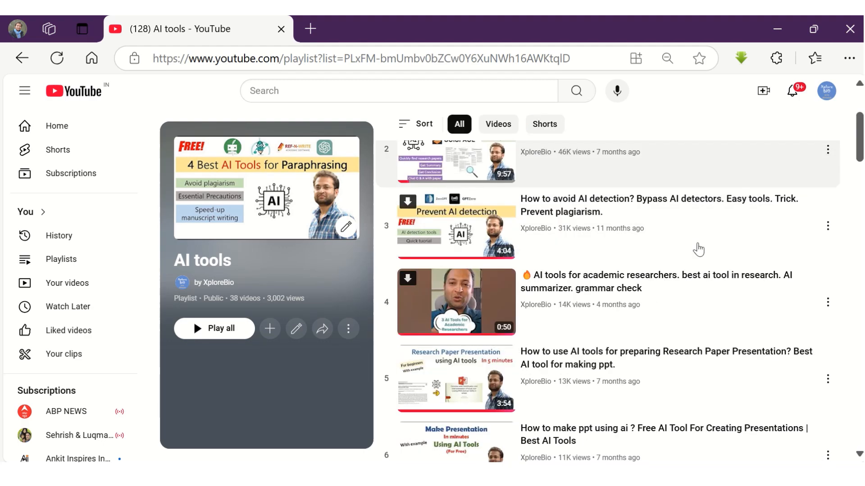
scroll("down", 3)
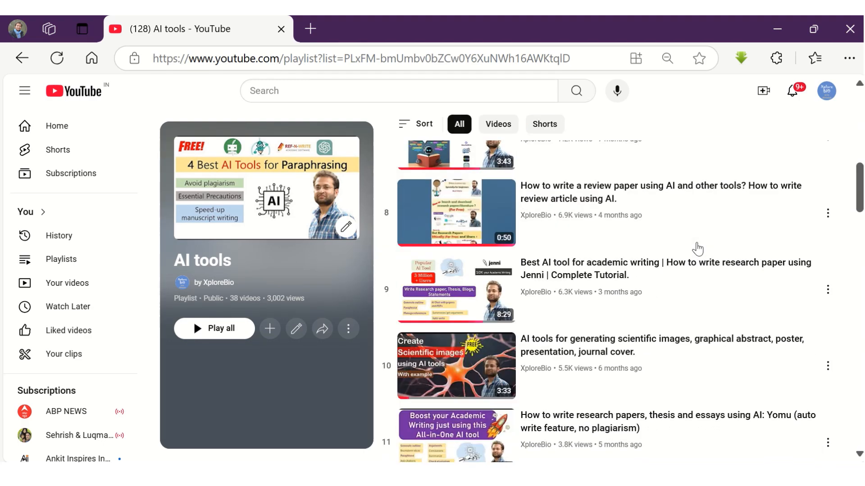
scroll("down", 3)
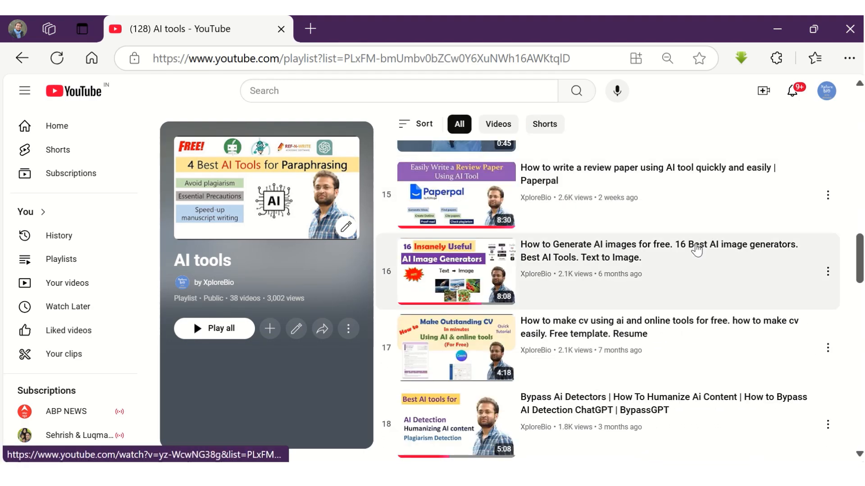
scroll("down", 3)
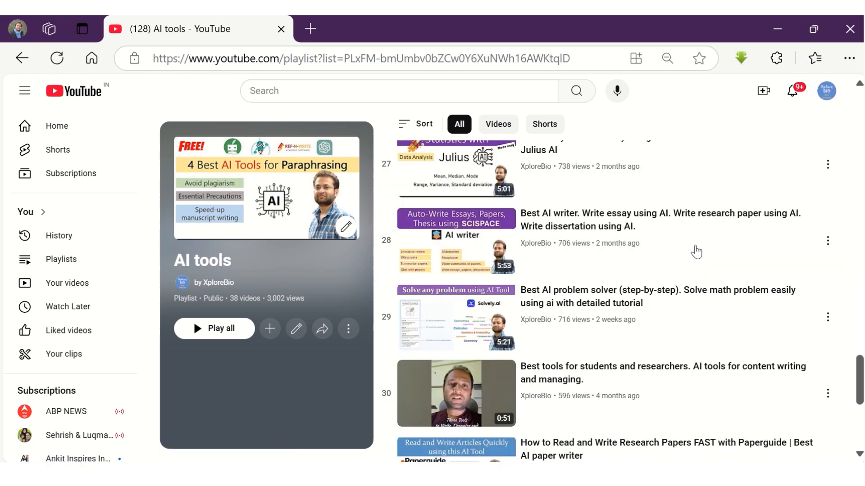
scroll("down", 3)
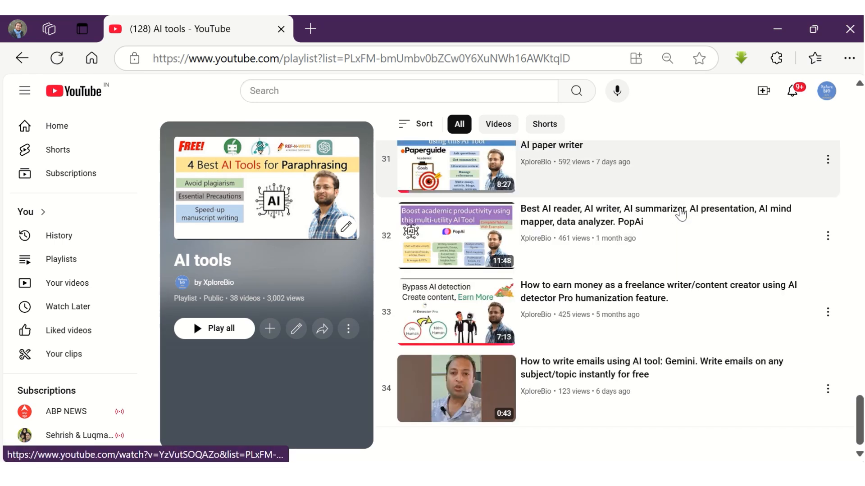